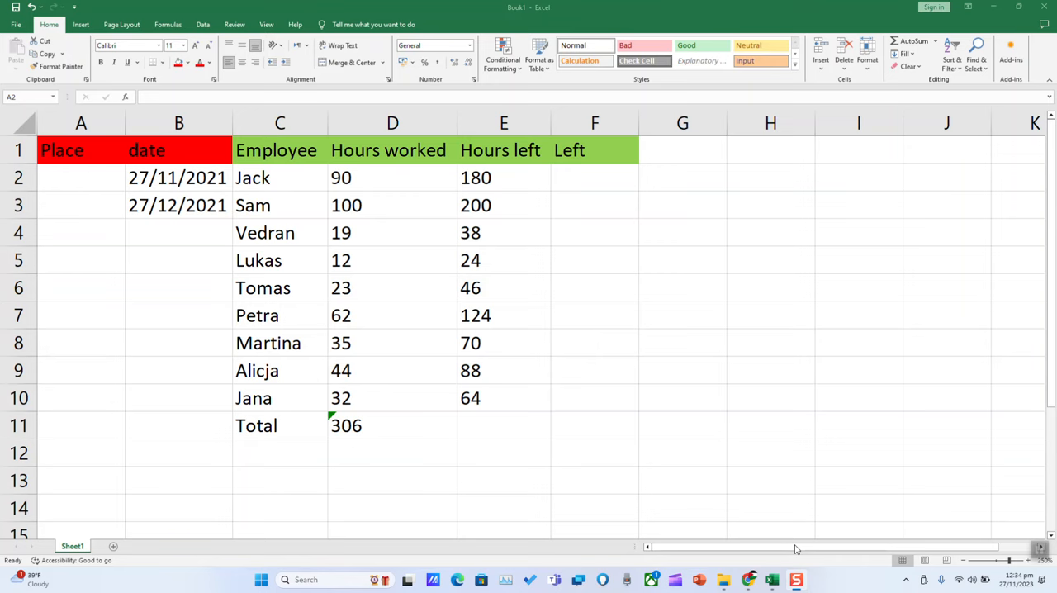
Step: Enter 1 and 2 in the first Place cells and fill the sequence down to row 10
left_click(76, 177)
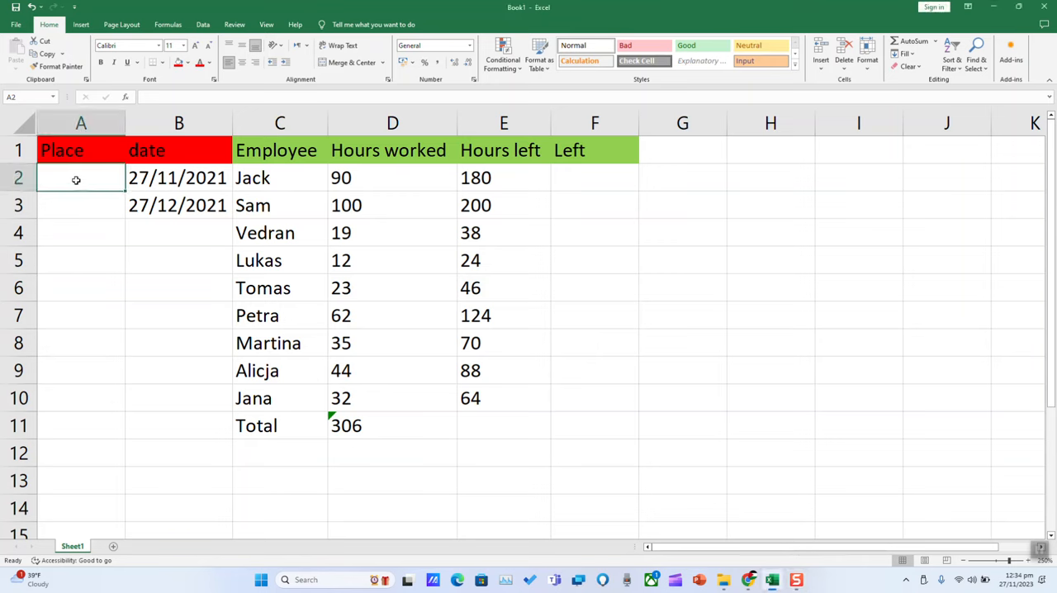
mouse_move(78, 179)
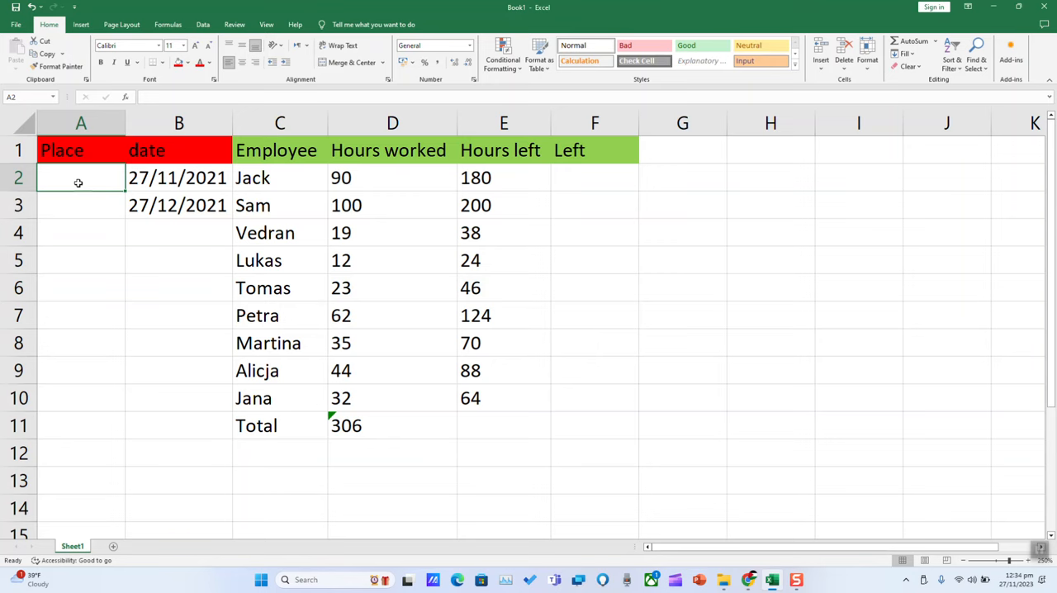
type("2")
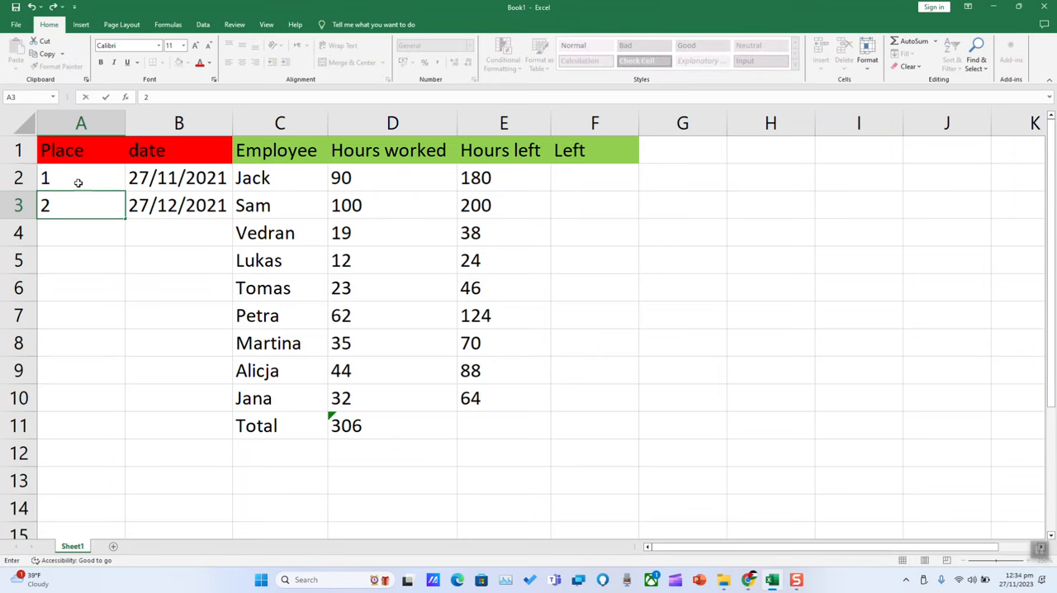
left_click(79, 176)
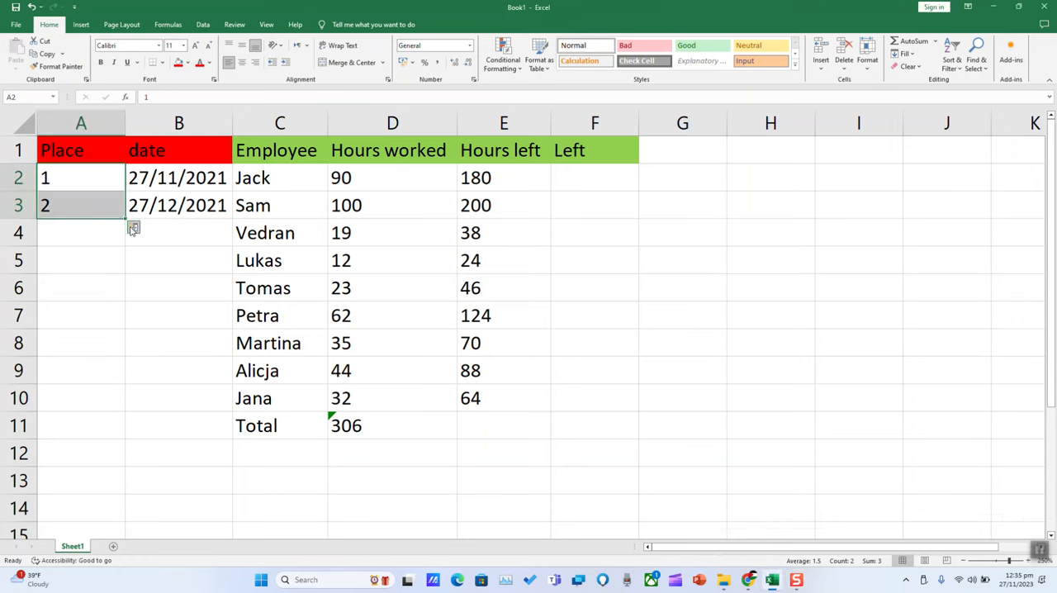
left_click_drag(134, 228, 133, 411)
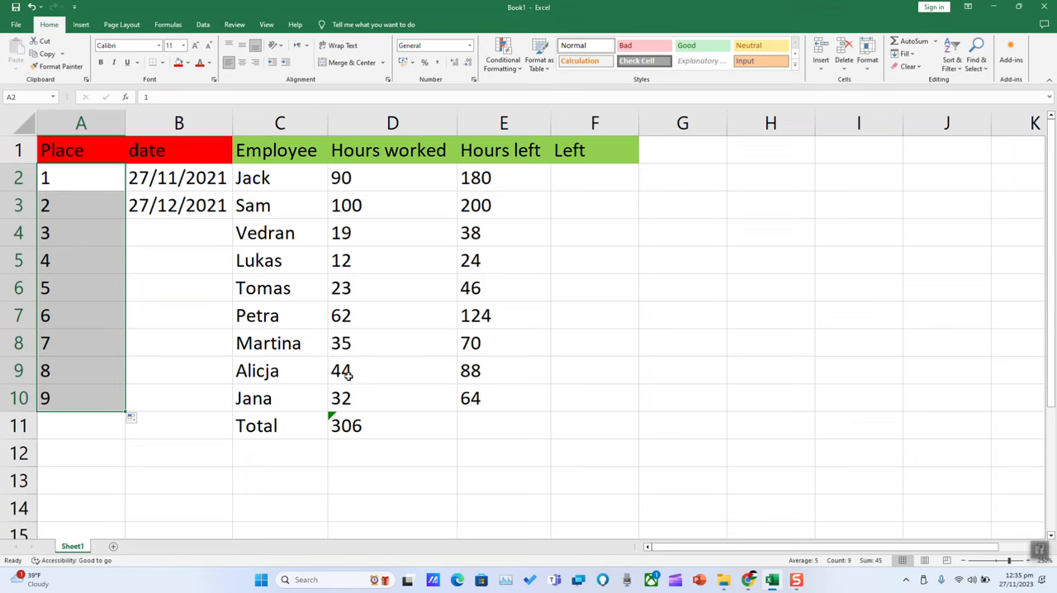
Step: Select the starting dates 27/11/2021 and the following month to AutoFill monthly through 27/07/2022
left_click(179, 205)
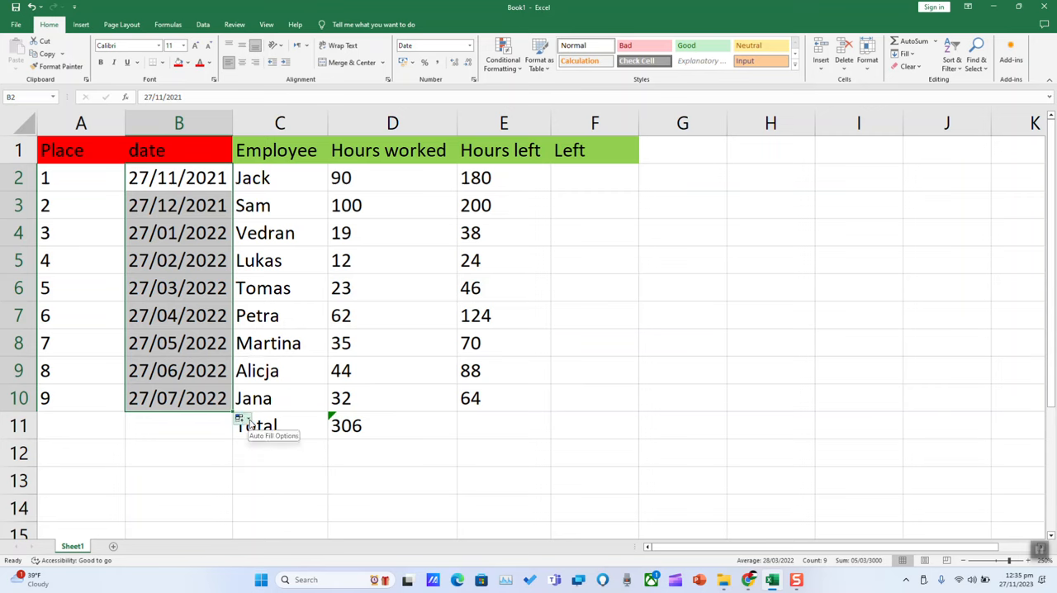
Step: Show the Auto Fill Options menu below B10 with its days, months and years choices
left_click(240, 418)
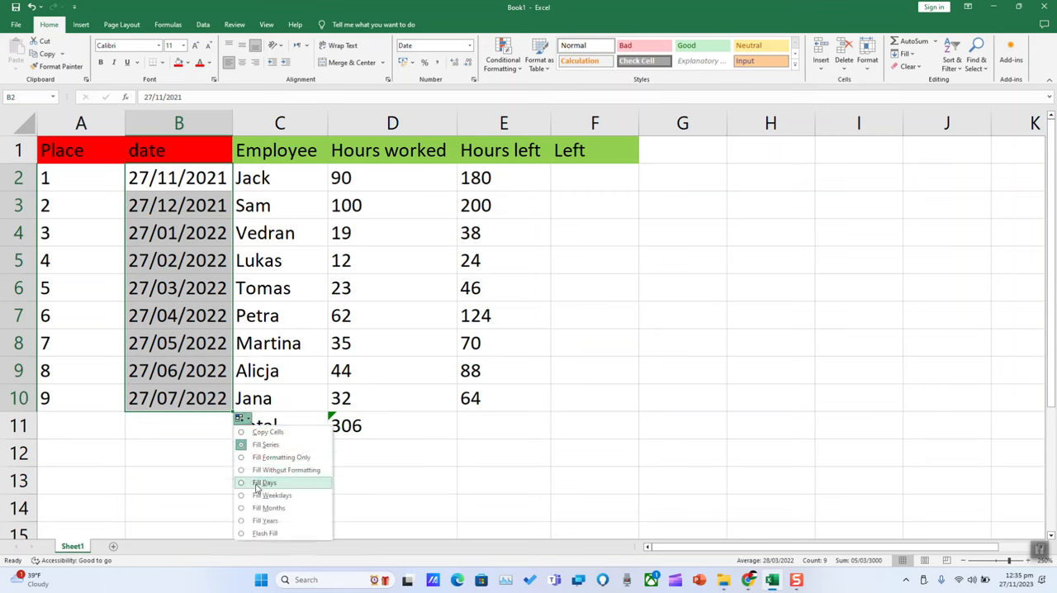
mouse_move(264, 520)
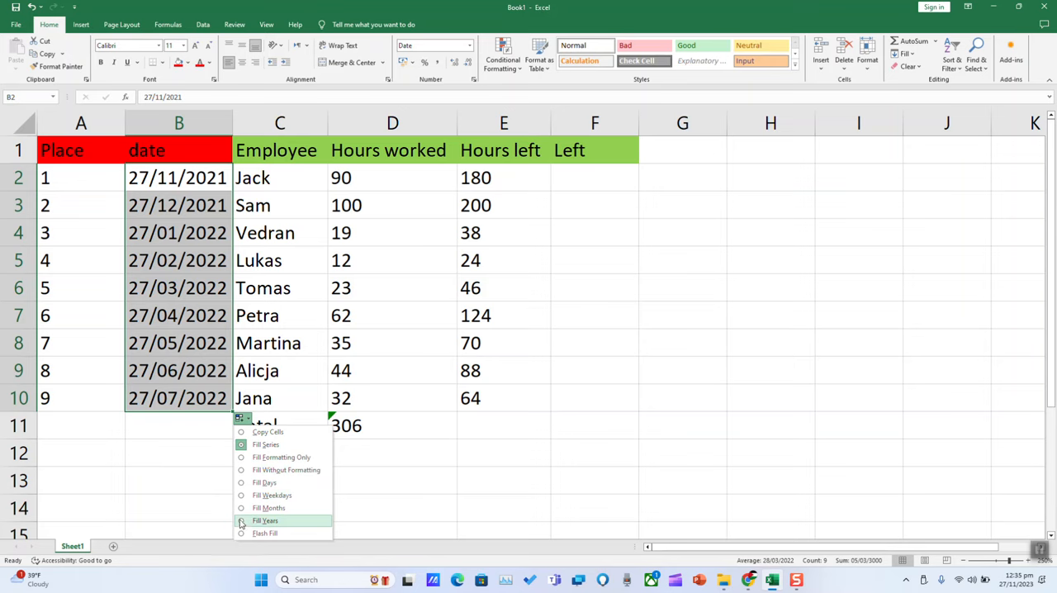
mouse_move(266, 432)
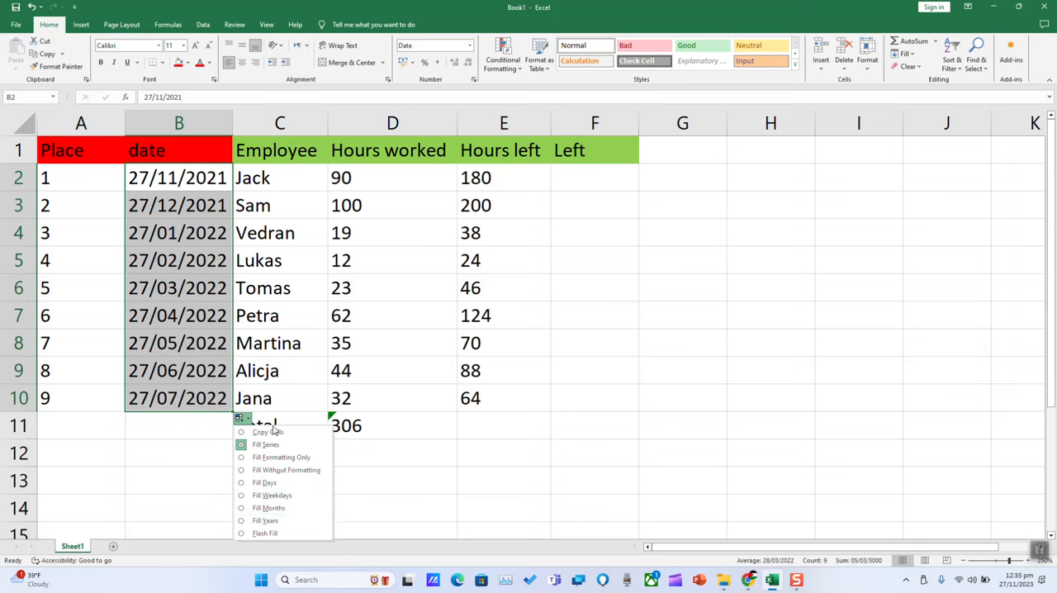